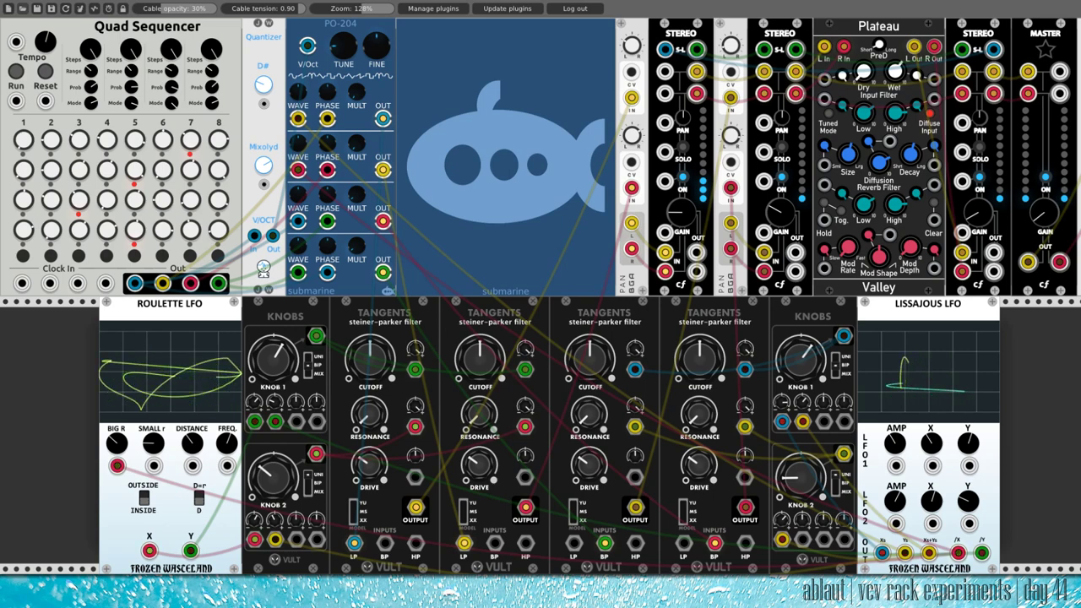
- Bring up the options for the PO-204 Phase Modulation Engine module in the running patch
{"action": "left_click", "coordinate": [15, 75]}
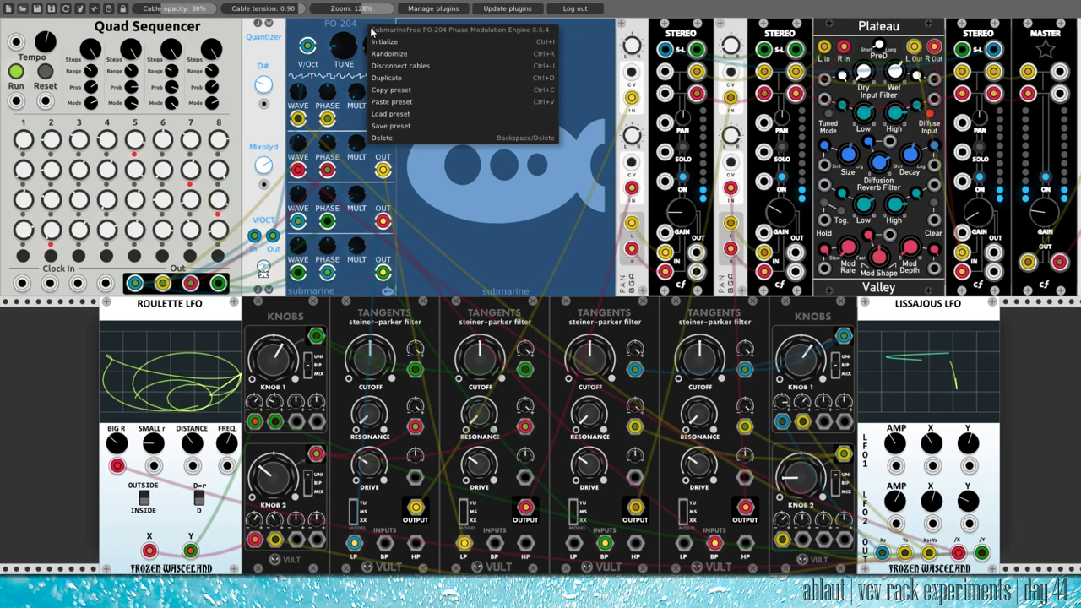
{"action": "mouse_move", "coordinate": [466, 34]}
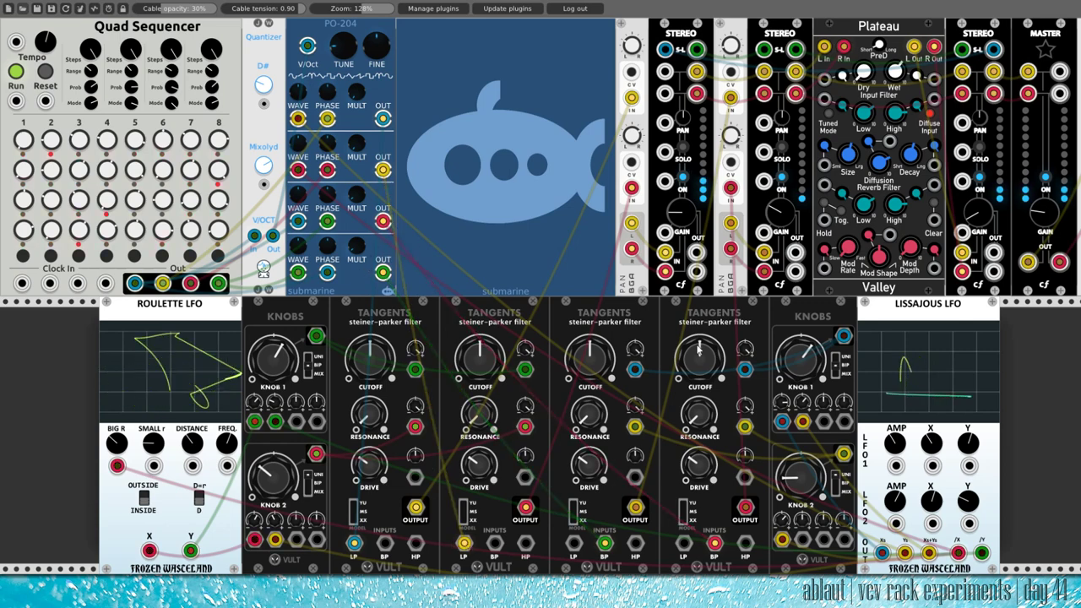
{"action": "left_click_drag", "start_coordinate": [381, 221], "coordinate": [716, 543]}
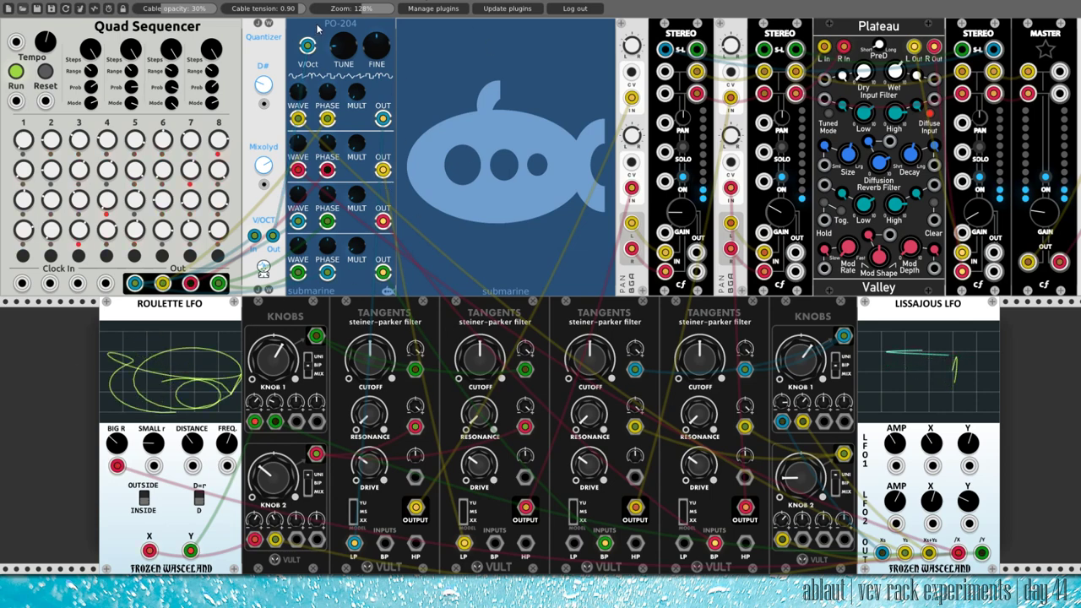
- Show the PO-204 module's context menu with Initialize, Randomize, Duplicate, presets and Delete
{"action": "right_click", "coordinate": [318, 31]}
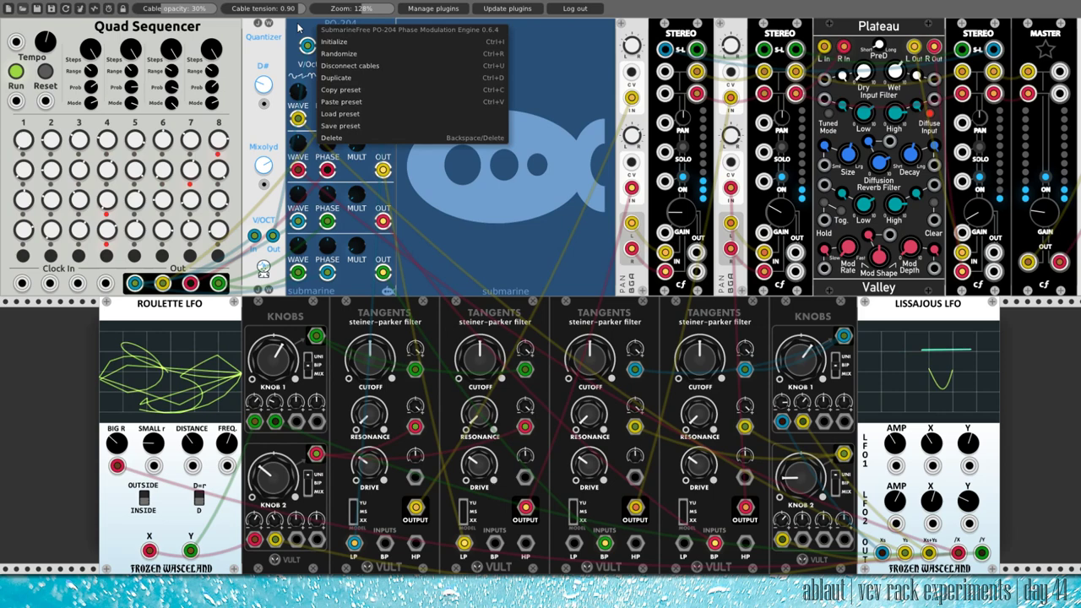